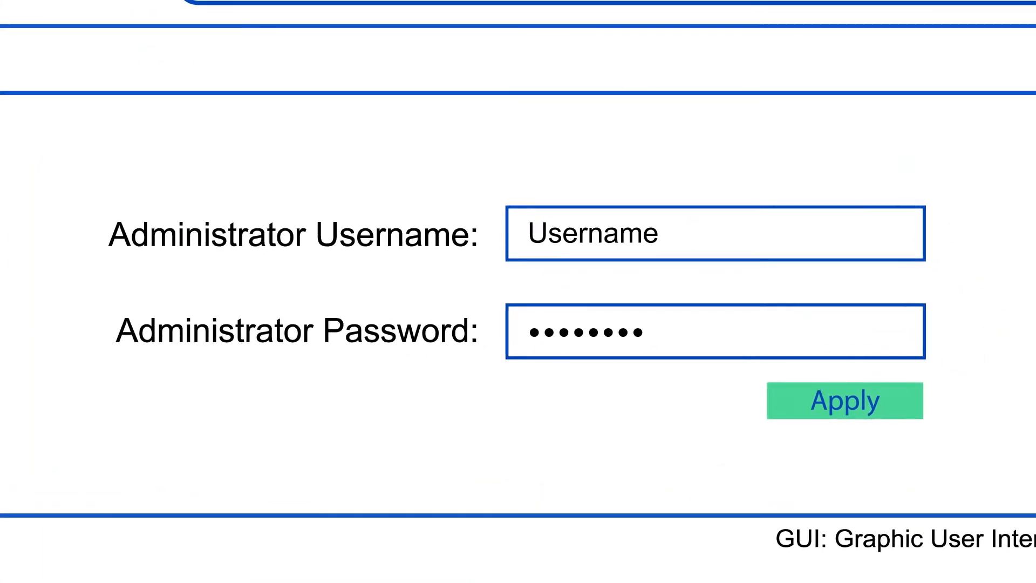
- Log in as administrator and view Modem Status: DSL Connected, Internet WALLED GARDEN
left_click(844, 401)
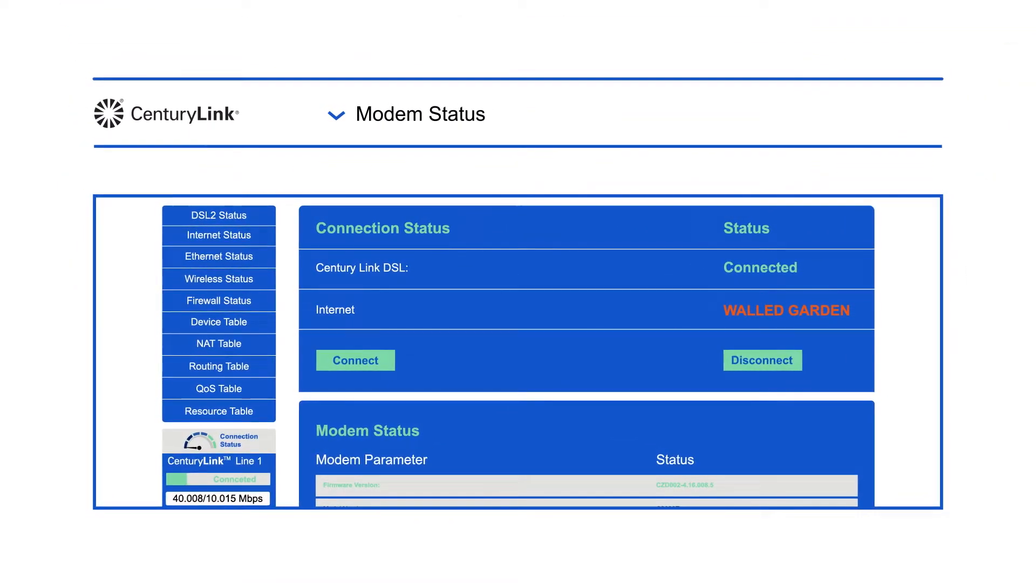
- Browse the Wireless Status, Connection Status and Device Table pages, then return to the section overview
left_click(218, 278)
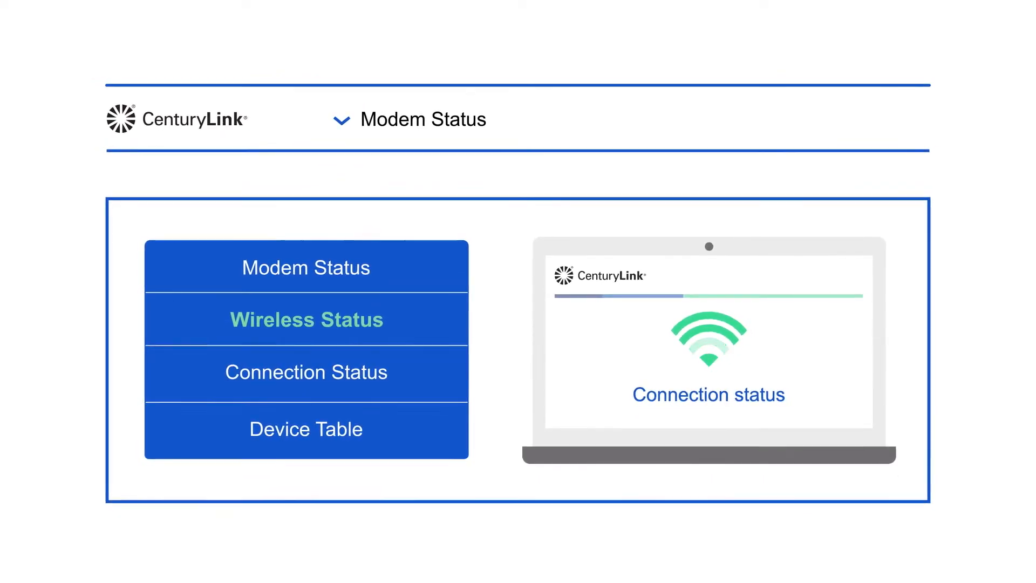
left_click(306, 371)
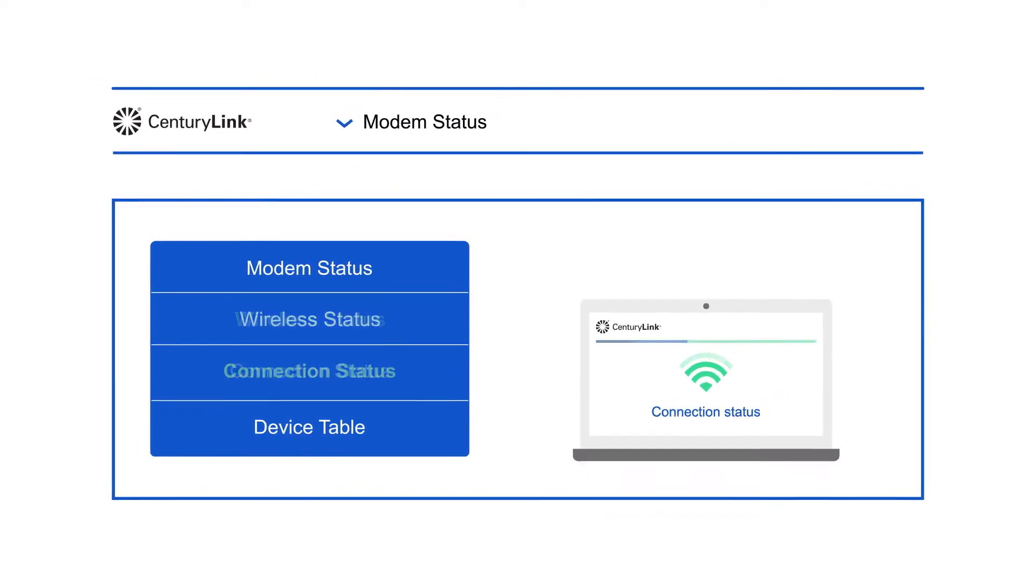
left_click(311, 369)
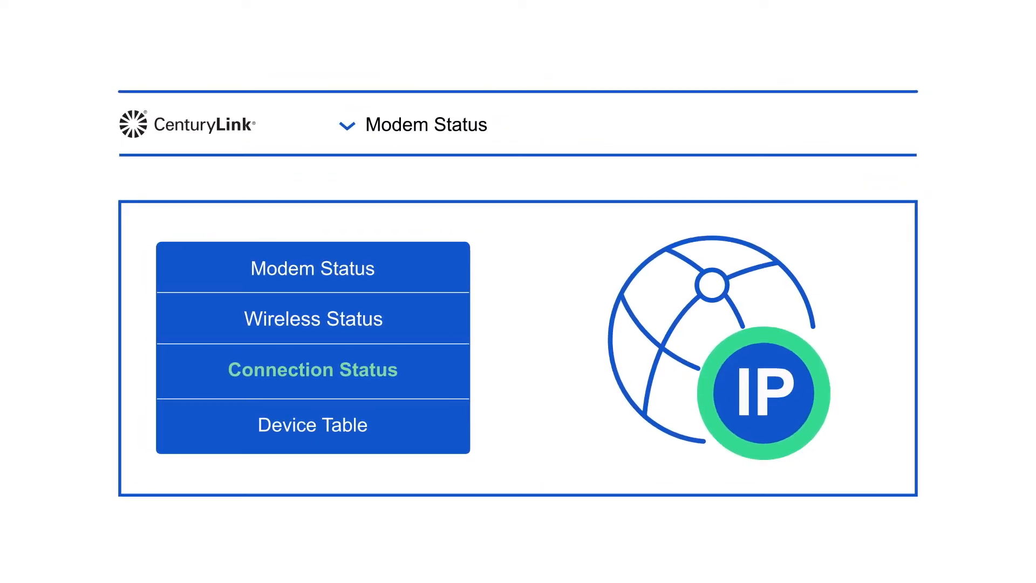
left_click(312, 424)
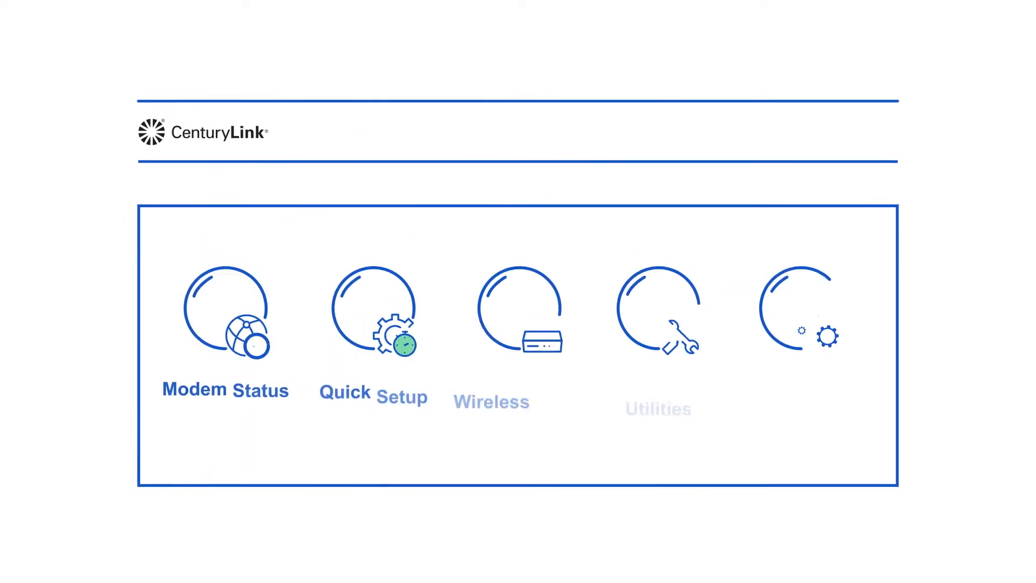
left_click(658, 311)
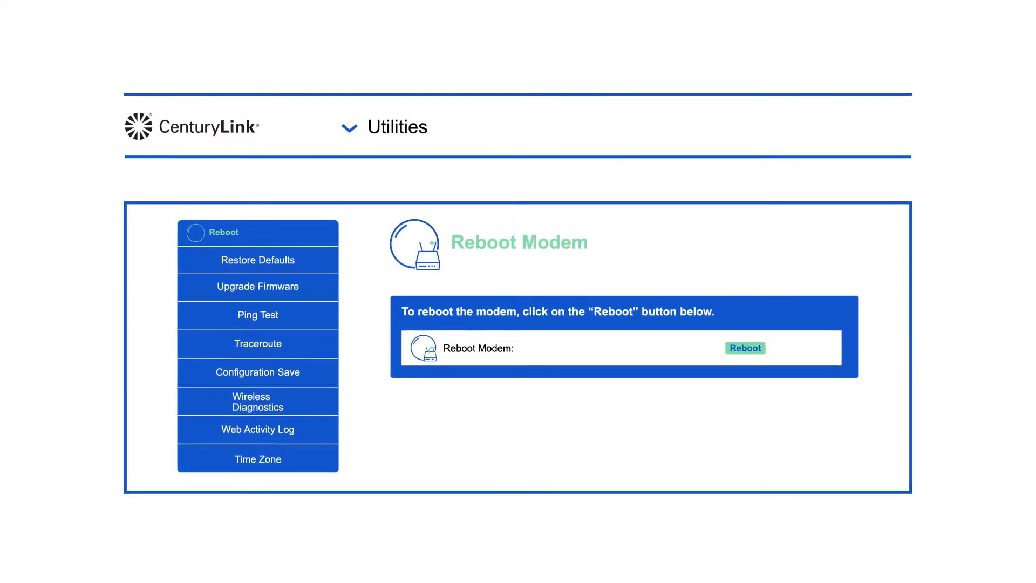
- View the Utilities Reboot Modem page and its tool list, then return to the section icons
left_click(745, 348)
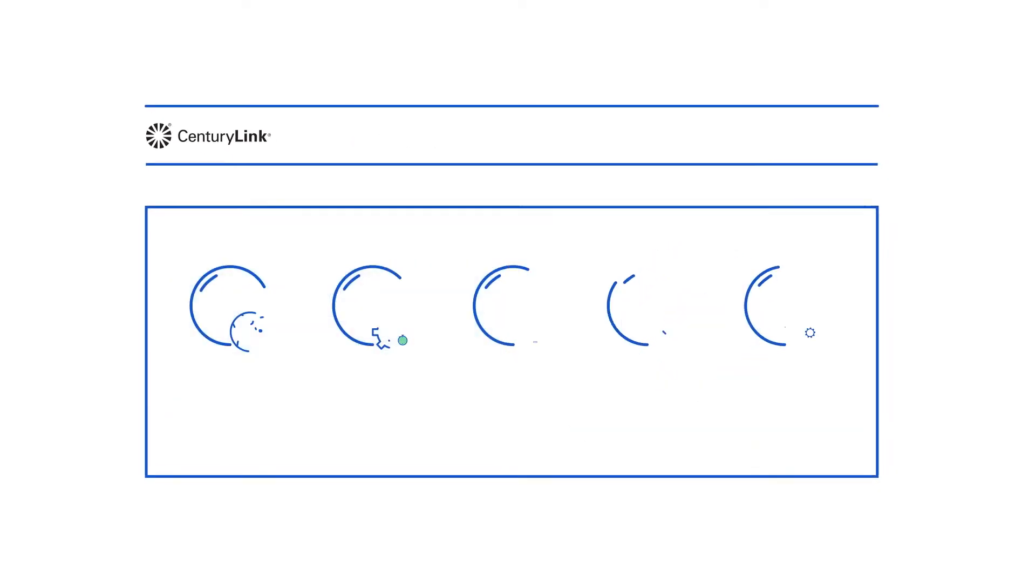